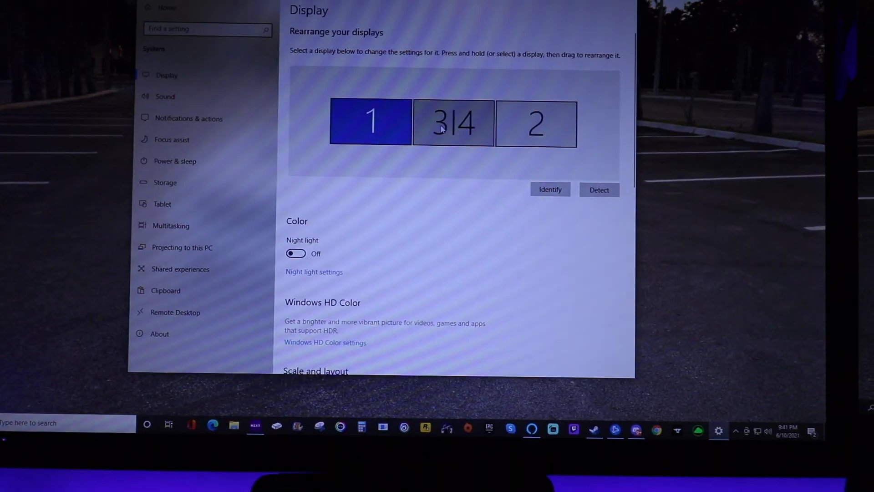
Step: Select the combined 3|4 display and confirm 'Duplicate desktop on 3 and 4' under Multiple displays
{"action": "left_click", "coordinate": [452, 122]}
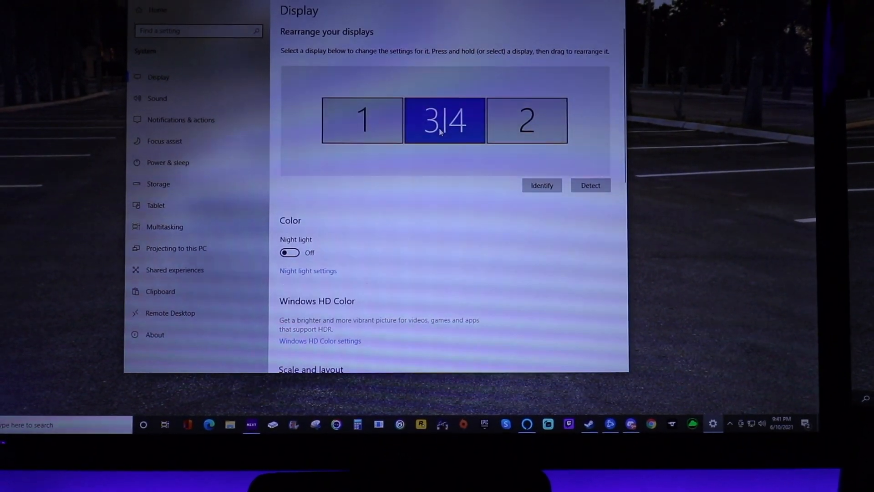
{"action": "left_click", "coordinate": [541, 185]}
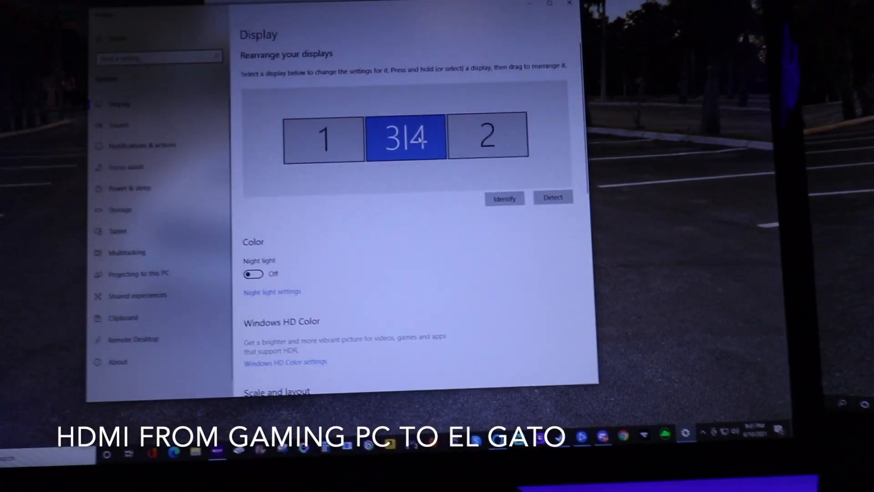
{"action": "scroll", "scroll_direction": "down", "scroll_amount": 3}
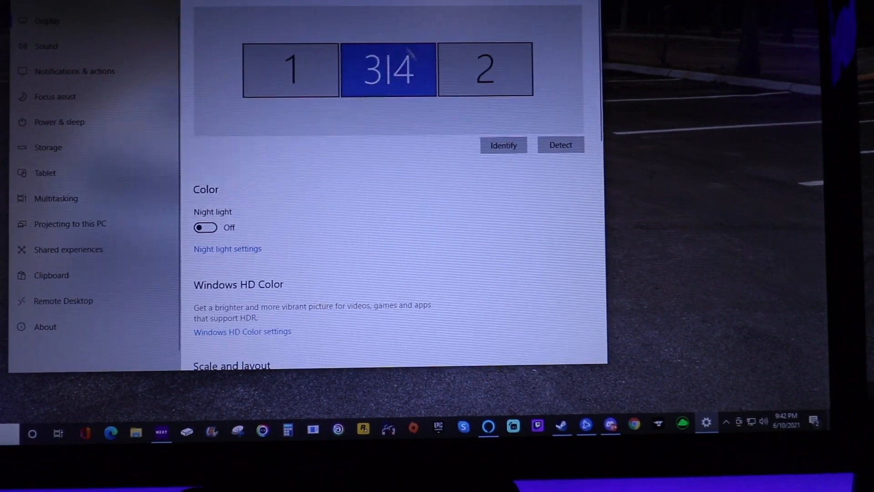
{"action": "scroll", "scroll_direction": "down", "scroll_amount": 3}
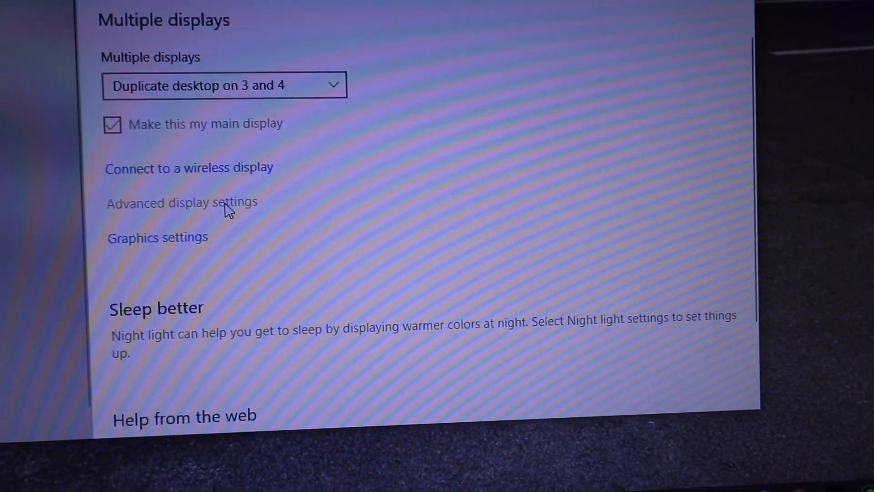
{"action": "left_click", "coordinate": [181, 202]}
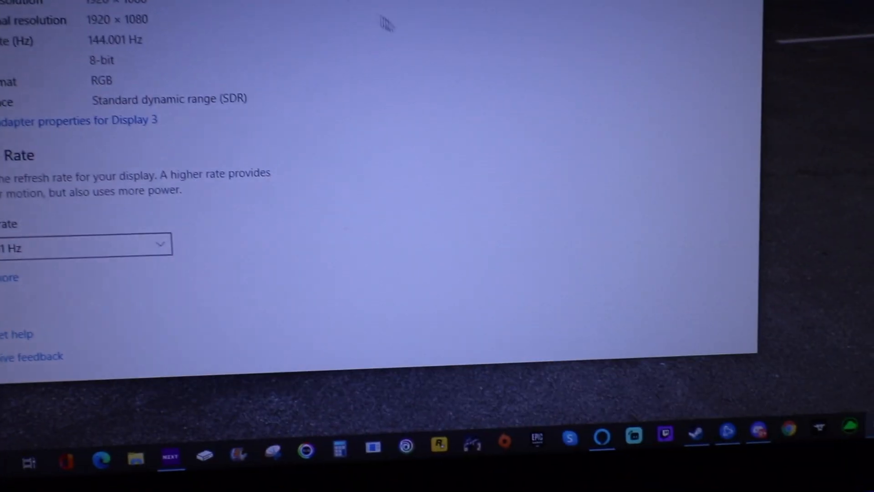
{"action": "scroll", "scroll_direction": "up", "scroll_amount": 3}
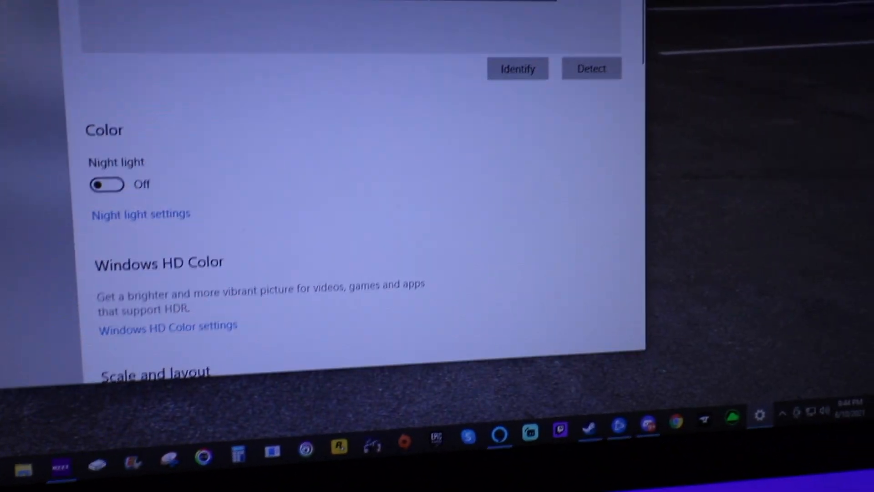